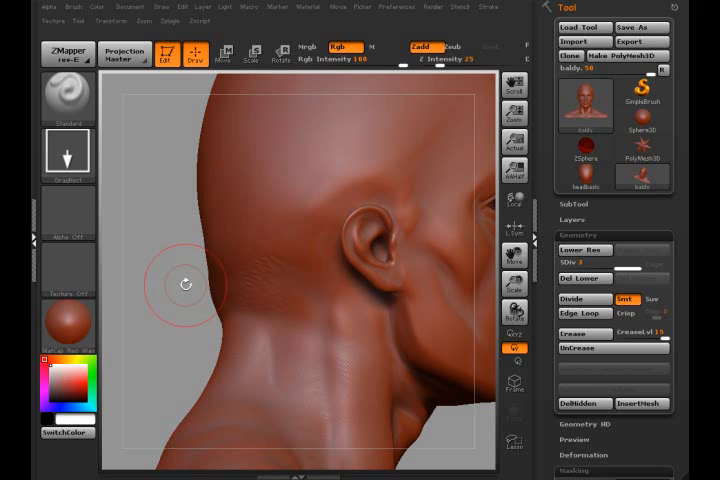
Open the Brush palette and paint a circular mask around the ear
left_click(66, 98)
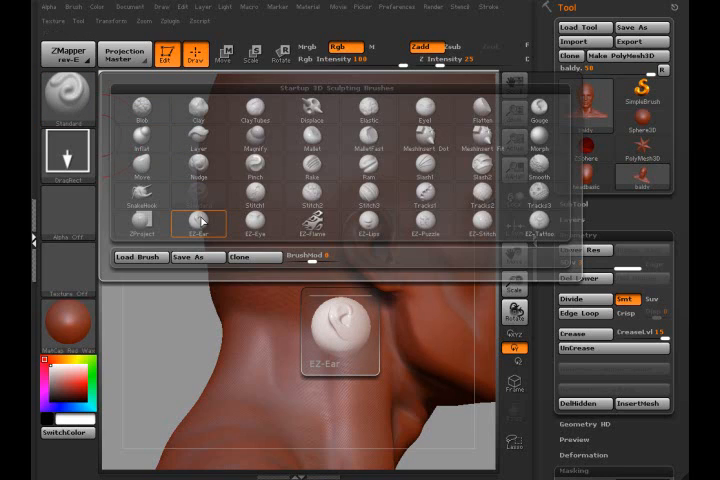
left_click(199, 220)
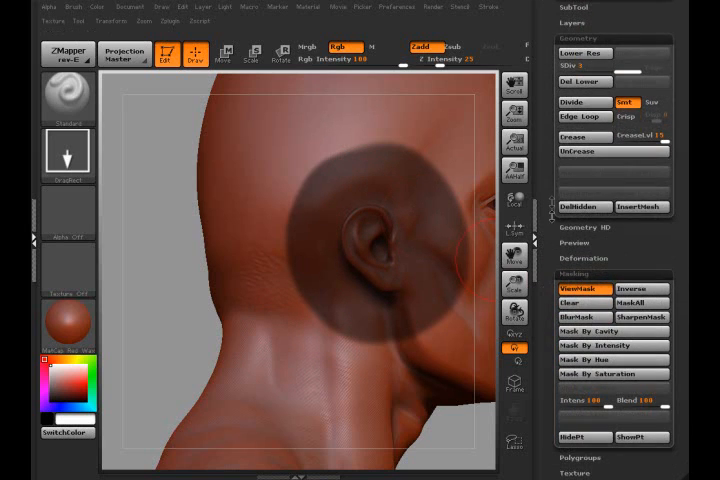
Hide everything but the masked ear patch and make it the PolyMesh3D tool PM3D_baldy
left_click(584, 437)
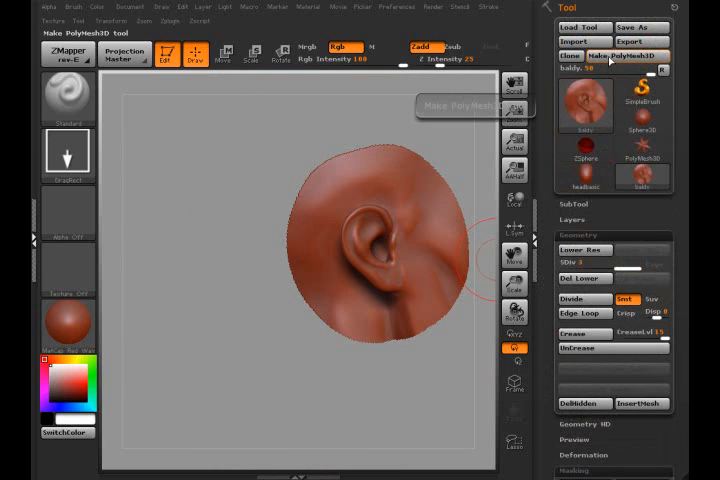
left_click(625, 56)
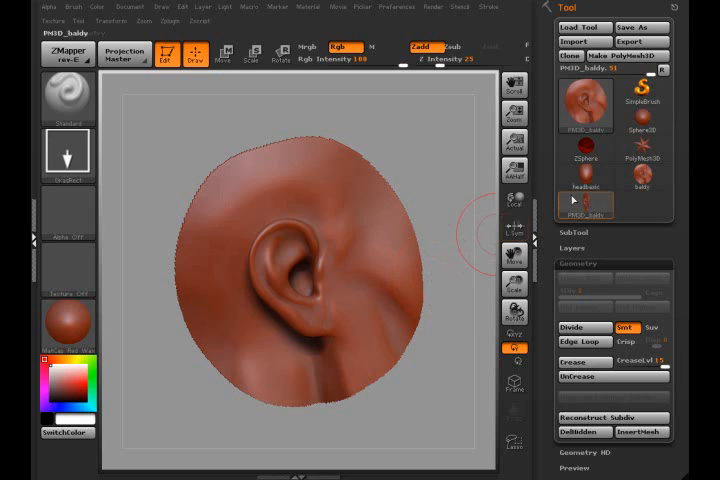
mouse_move(585, 327)
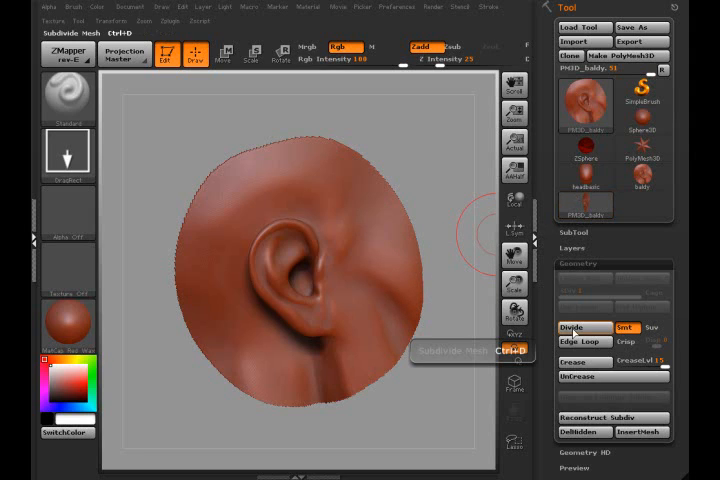
Subdivide the ear patch mesh twice with Geometry > Divide
left_click(583, 327)
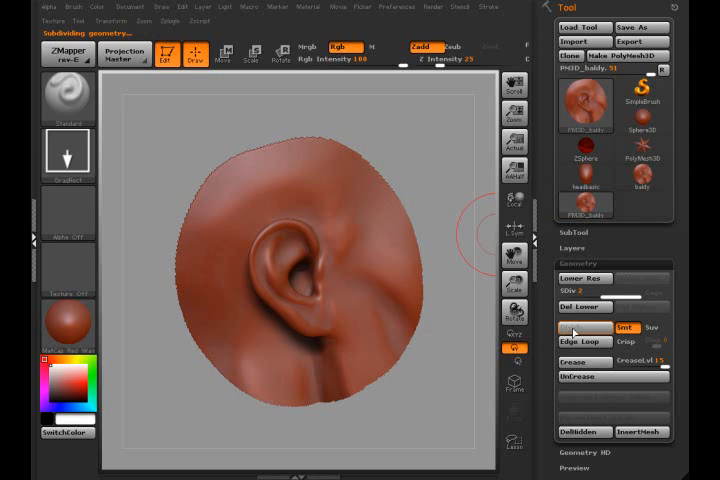
left_click(571, 329)
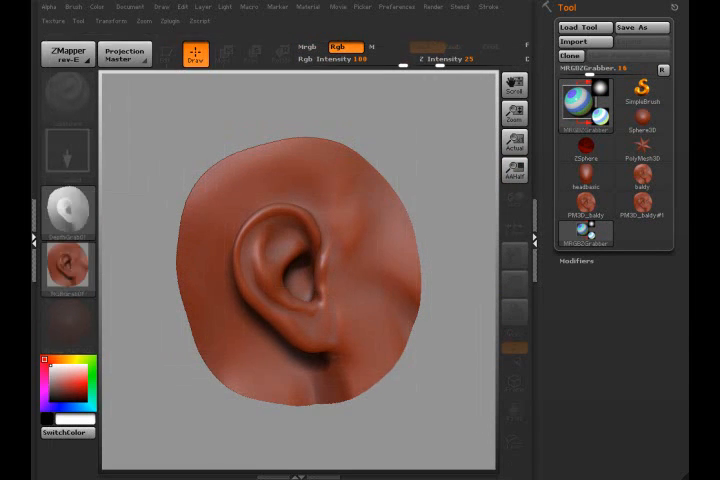
Clear the canvas and deselect the grabbed texture, keeping only the ear depth alpha
left_click(67, 268)
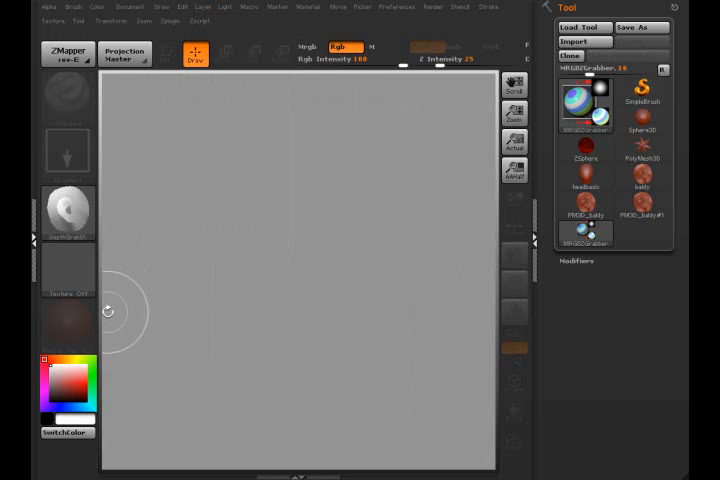
mouse_move(98, 318)
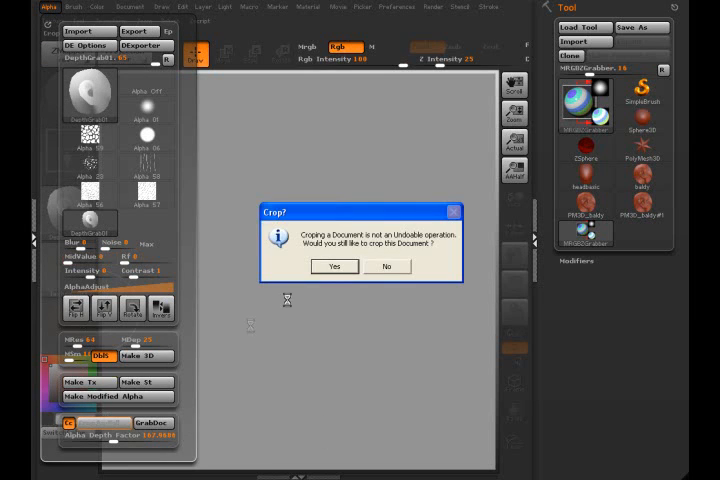
Confirm cropping the document to the ear alpha, then start a new document
left_click(334, 266)
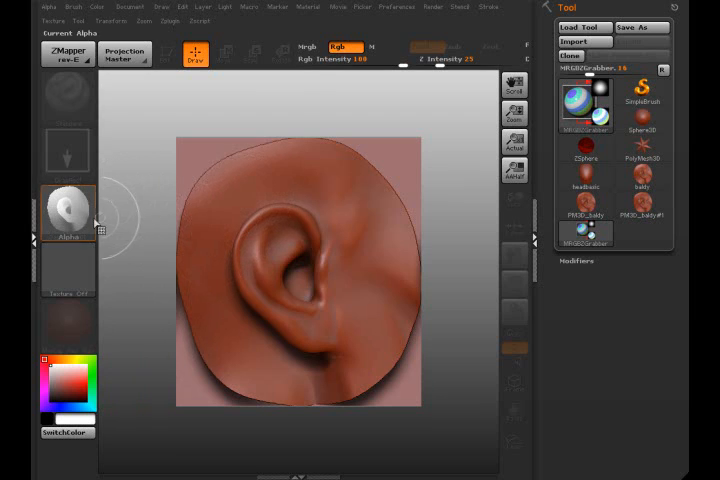
mouse_move(375, 190)
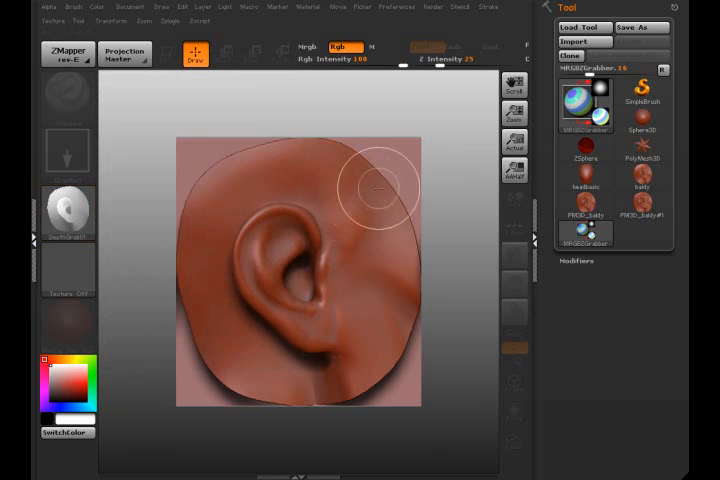
mouse_move(260, 205)
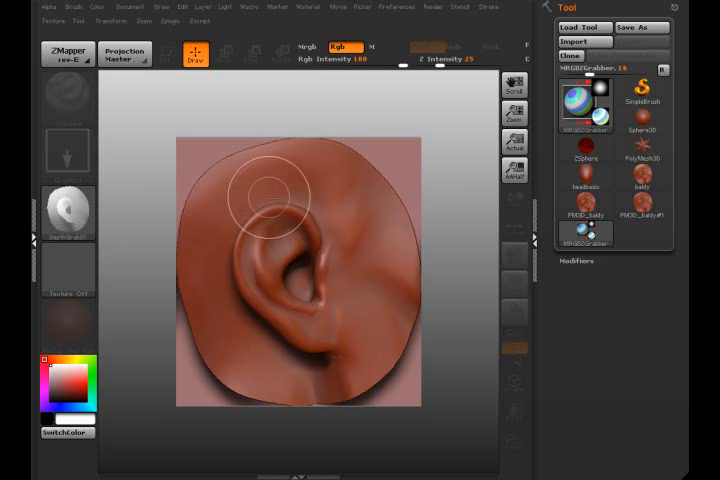
left_click(129, 6)
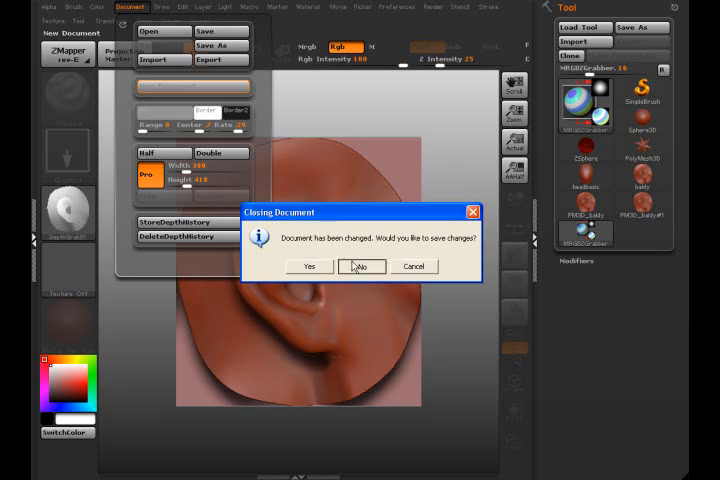
Discard changes, load headbasic from Recent Files, orbit to its side, and open the alphas
left_click(361, 266)
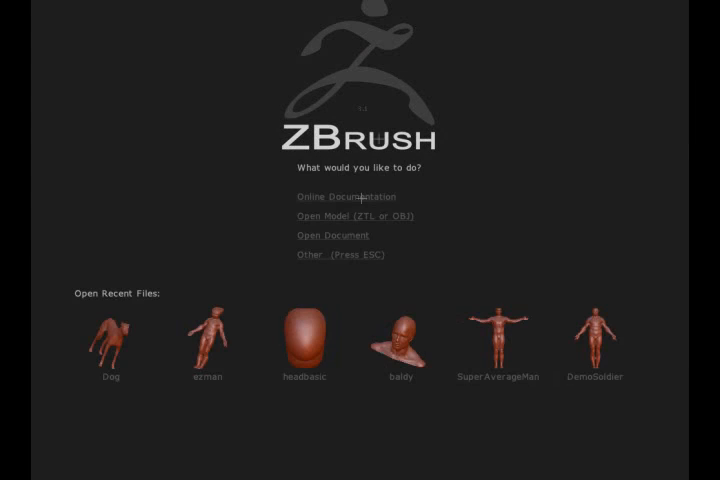
left_click(304, 338)
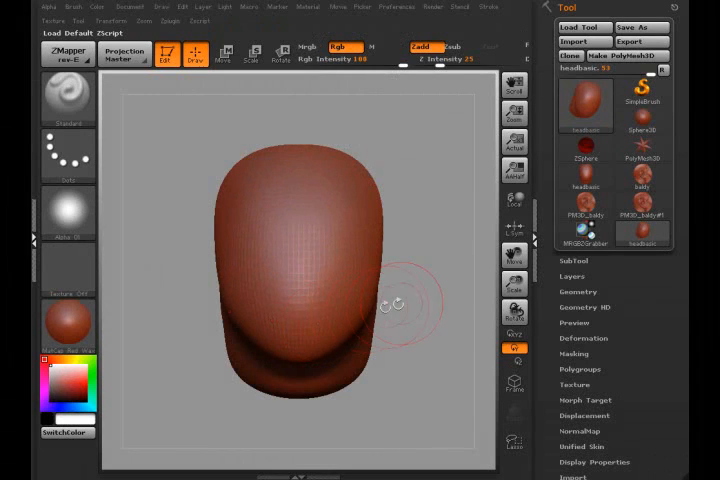
mouse_move(422, 300)
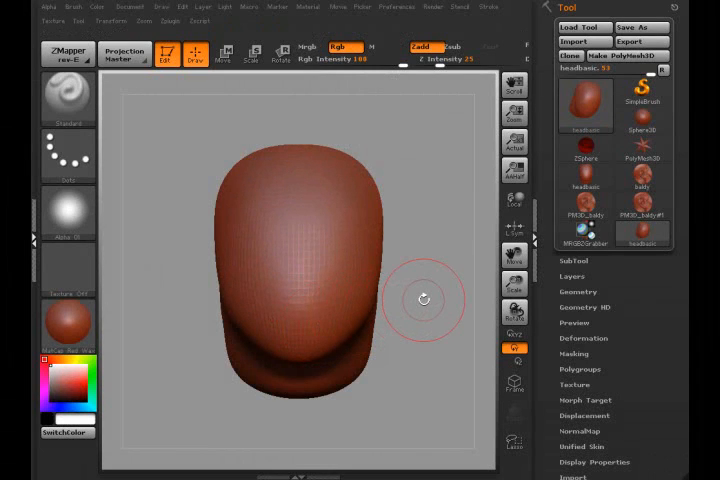
left_click_drag(423, 300, 300, 280)
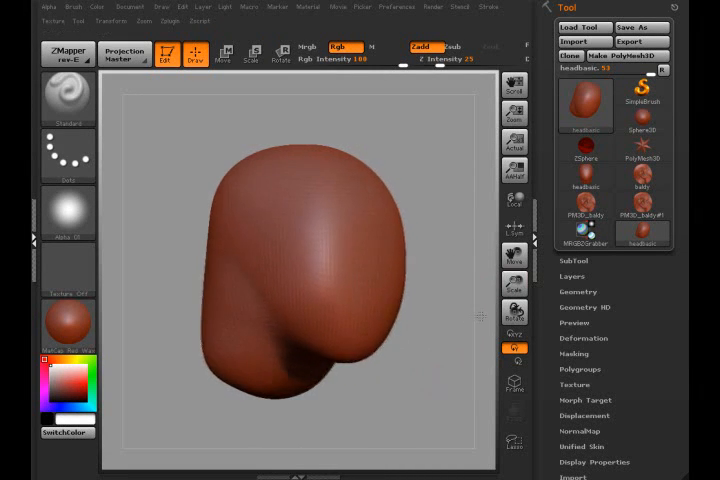
left_click(584, 291)
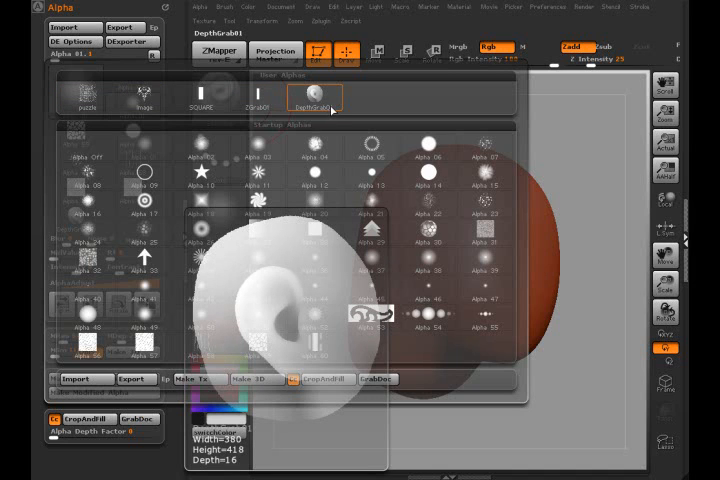
Select the DepthGrab01 ear alpha from User Alphas
left_click(314, 98)
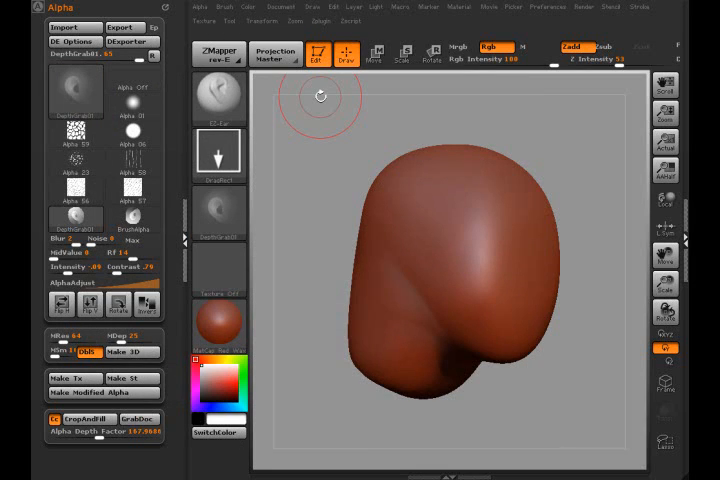
mouse_move(525, 143)
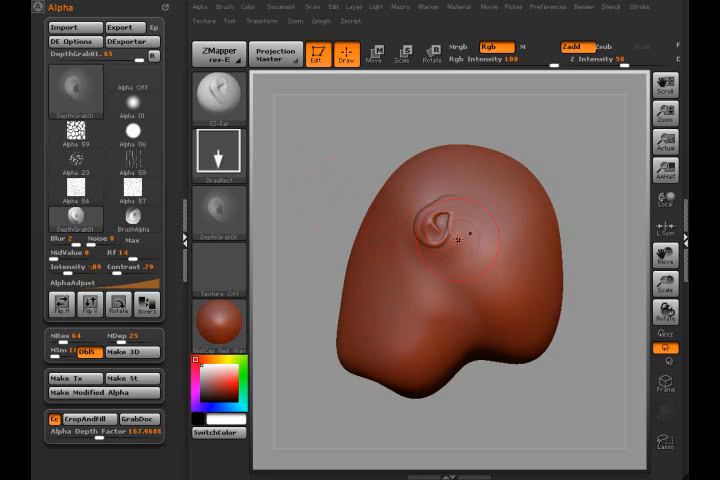
Undo the first ear, stamp a larger ear with DragRect, then undo it
left_click(134, 108)
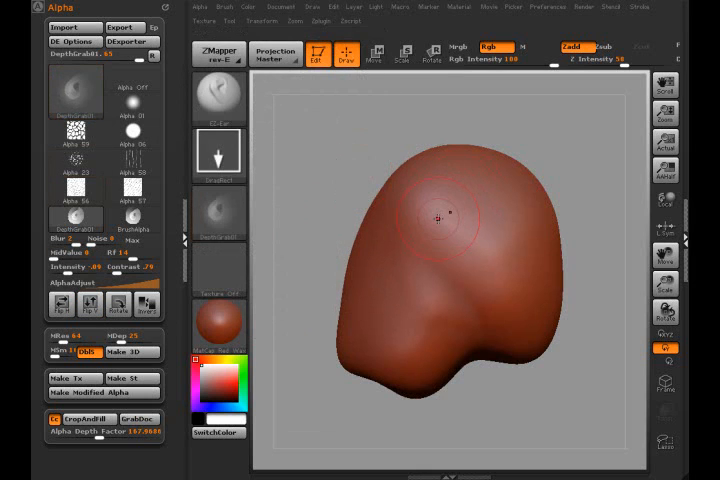
left_click(436, 220)
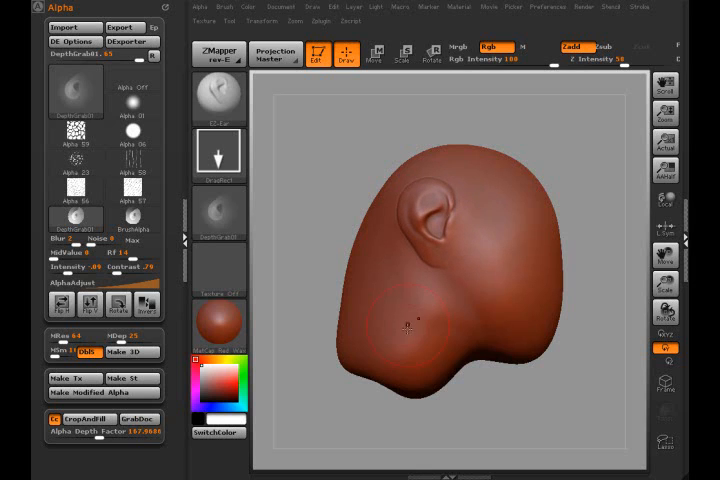
left_click_drag(415, 325, 440, 205)
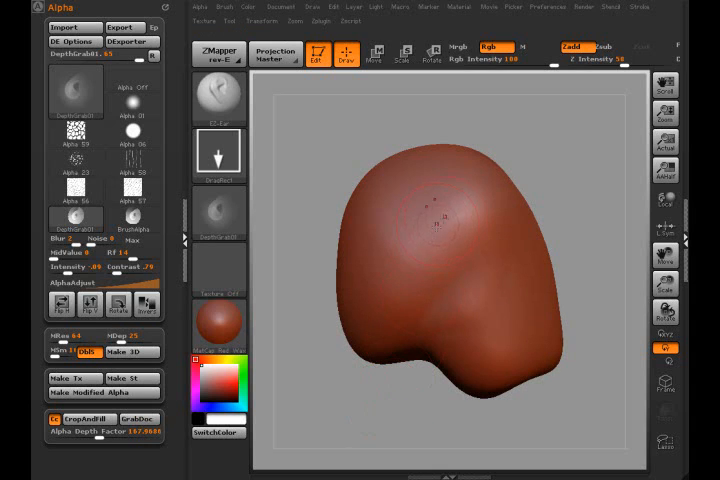
left_click(455, 220)
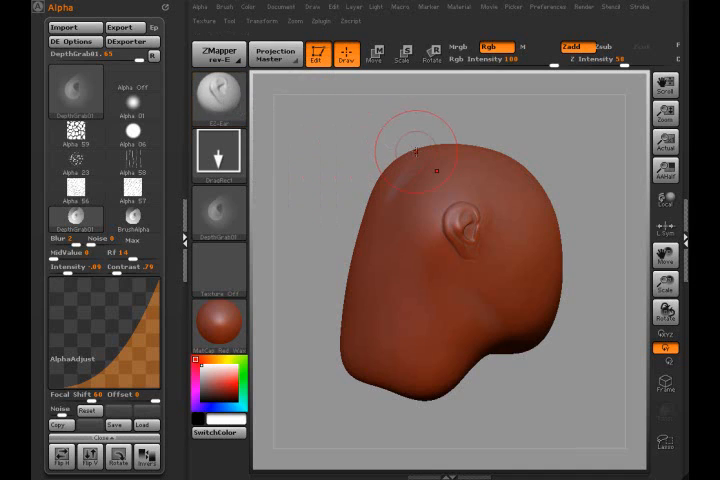
mouse_move(368, 145)
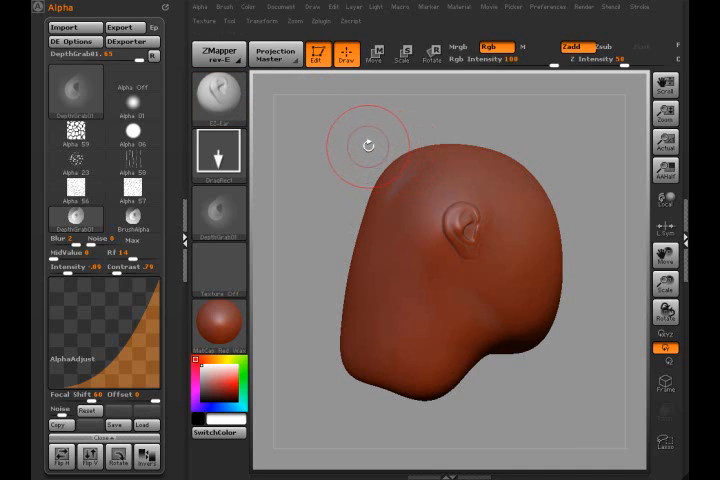